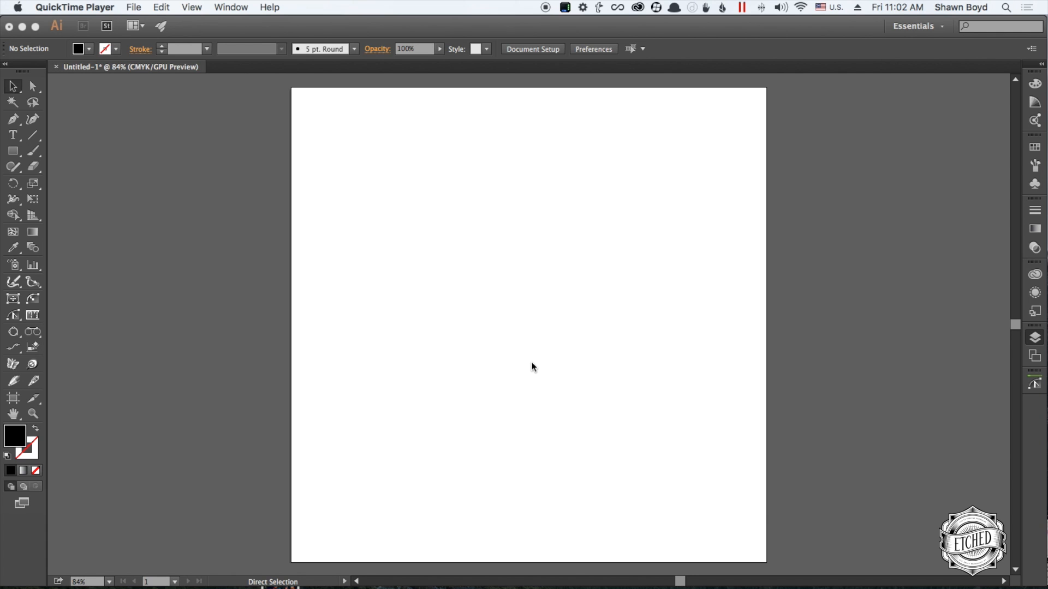
mouse_move(11, 136)
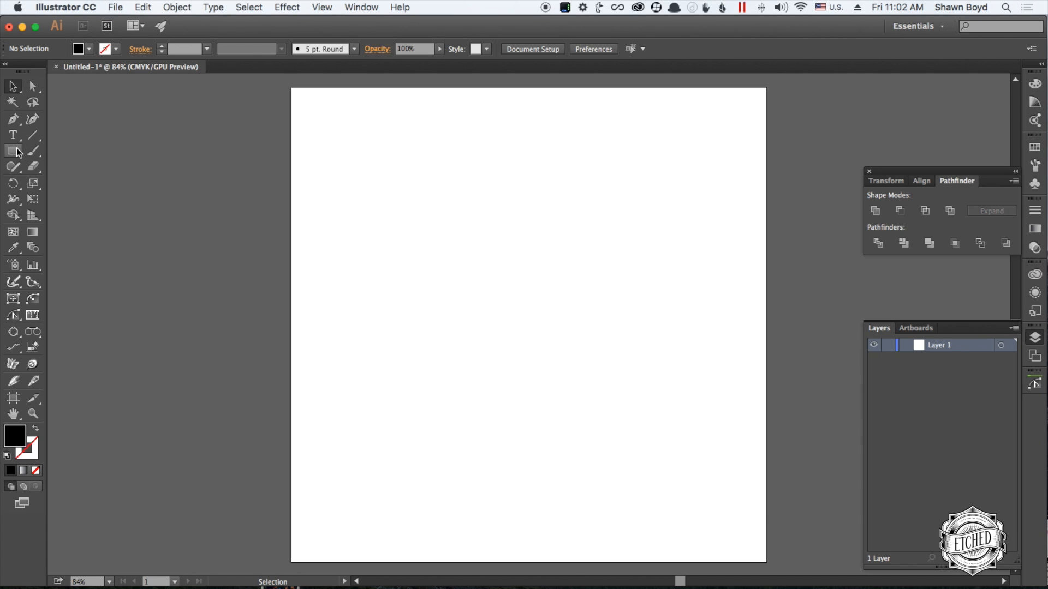
- Set the word HAPPY in FatFrank Heavy type on the upper artboard, then re-enter type editing
left_click(13, 134)
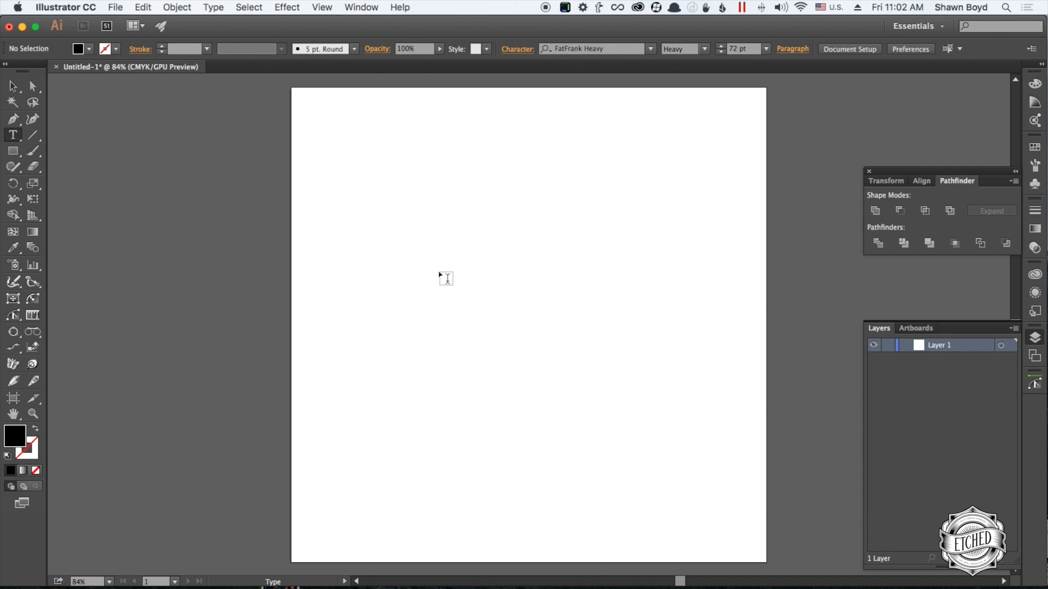
type("H")
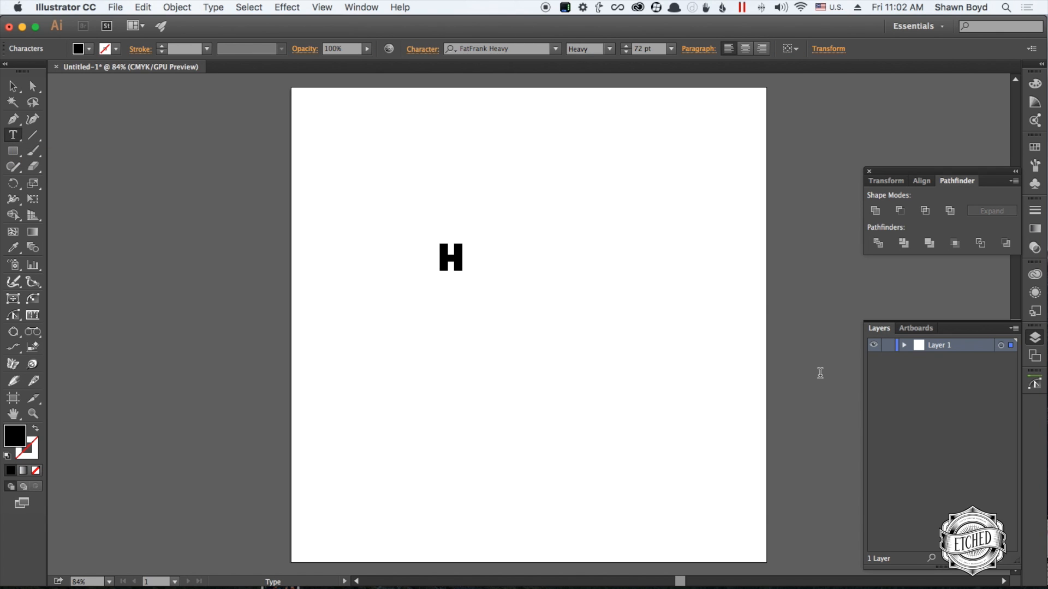
type("APPY")
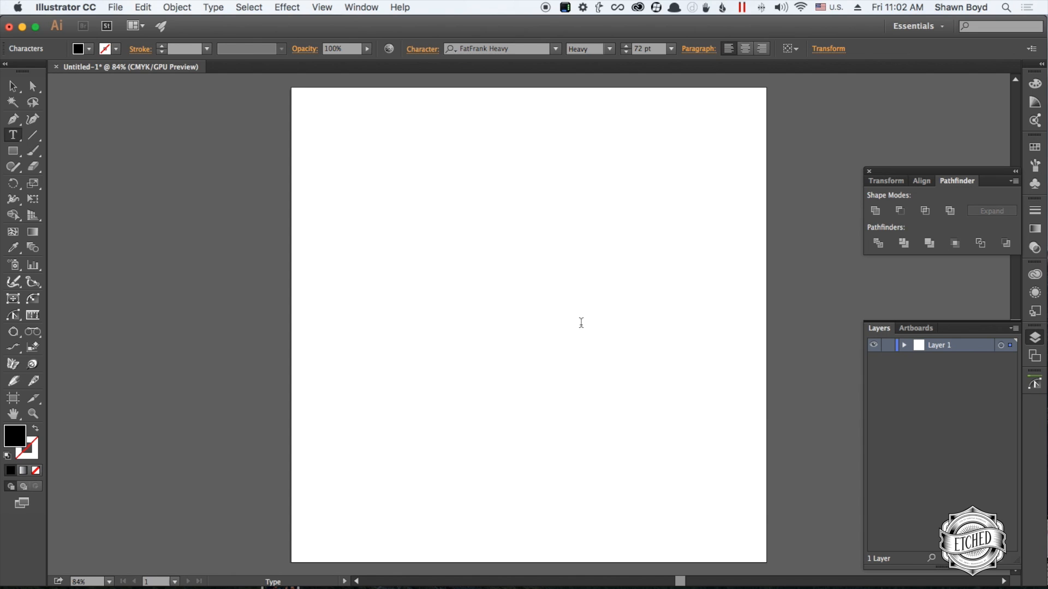
left_click(12, 85)
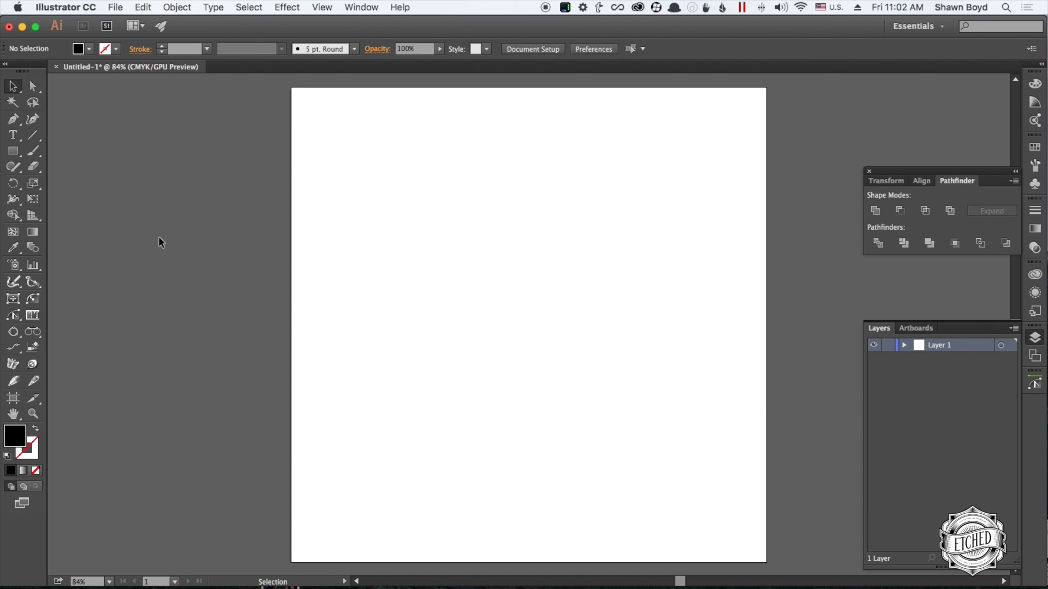
mouse_move(182, 268)
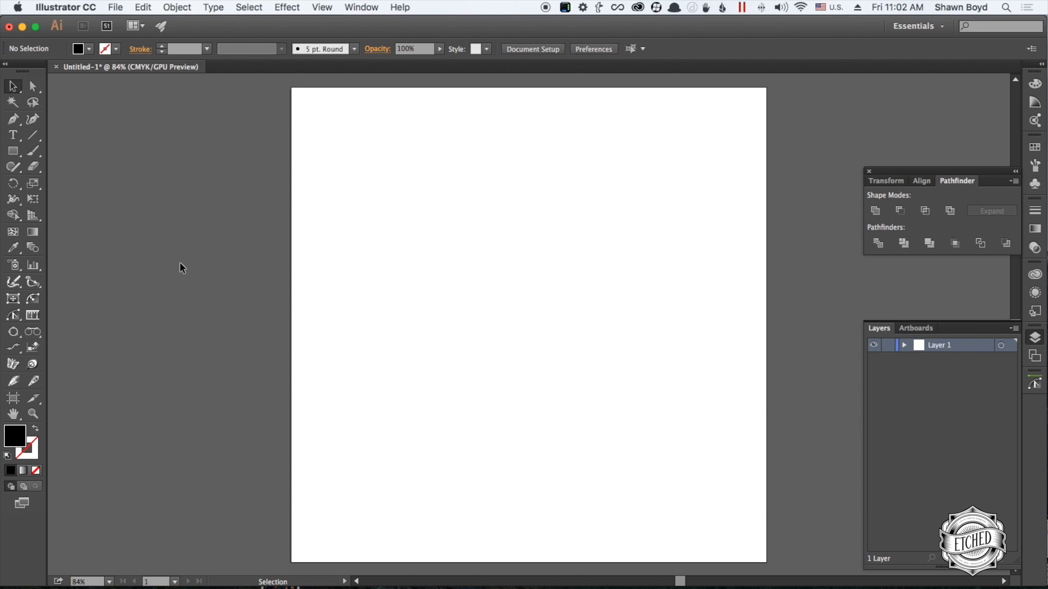
mouse_move(281, 262)
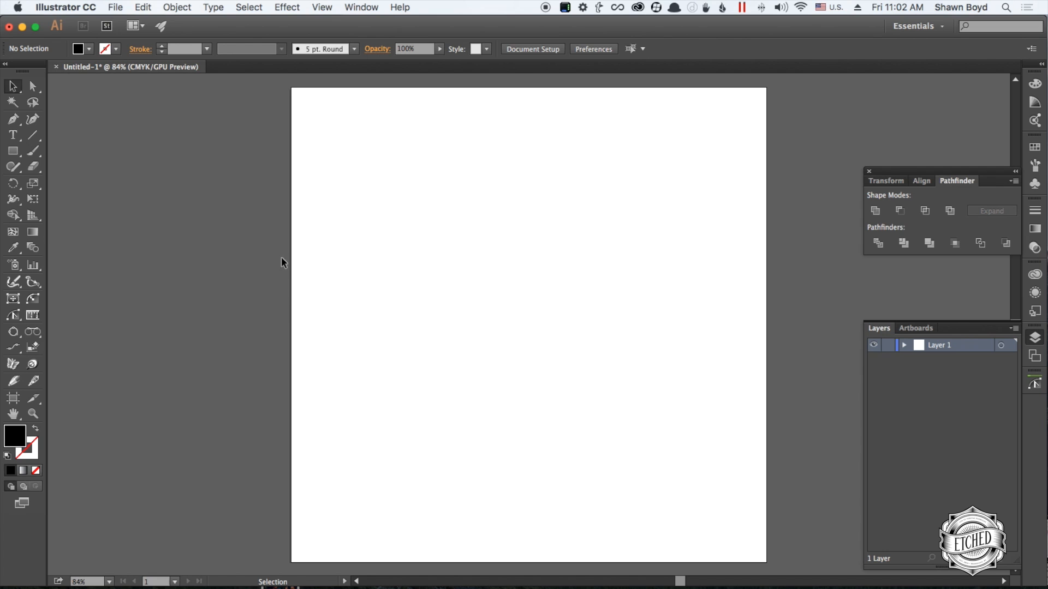
mouse_move(455, 291)
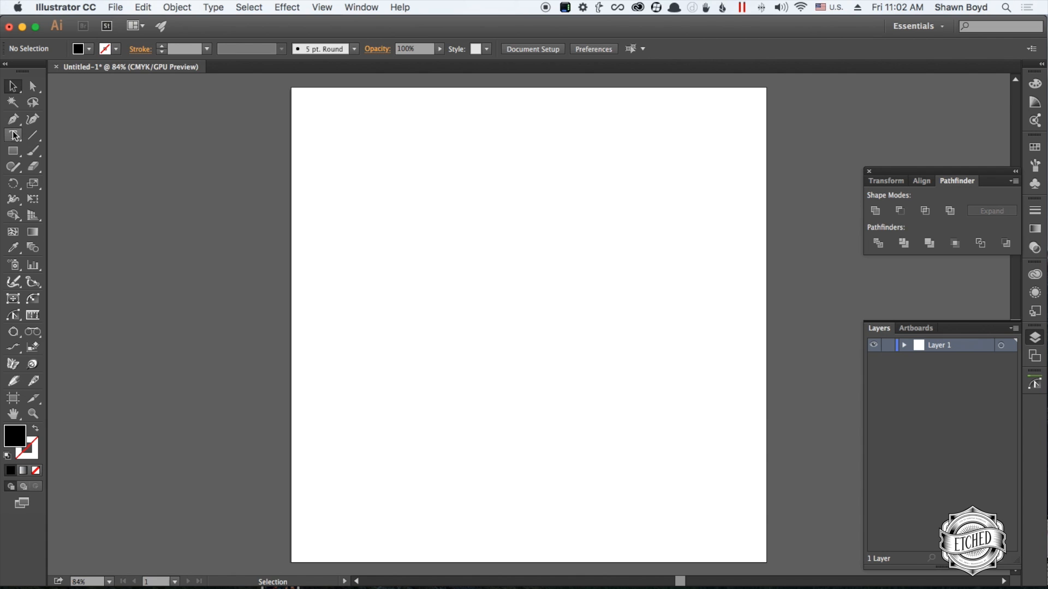
left_click(13, 135)
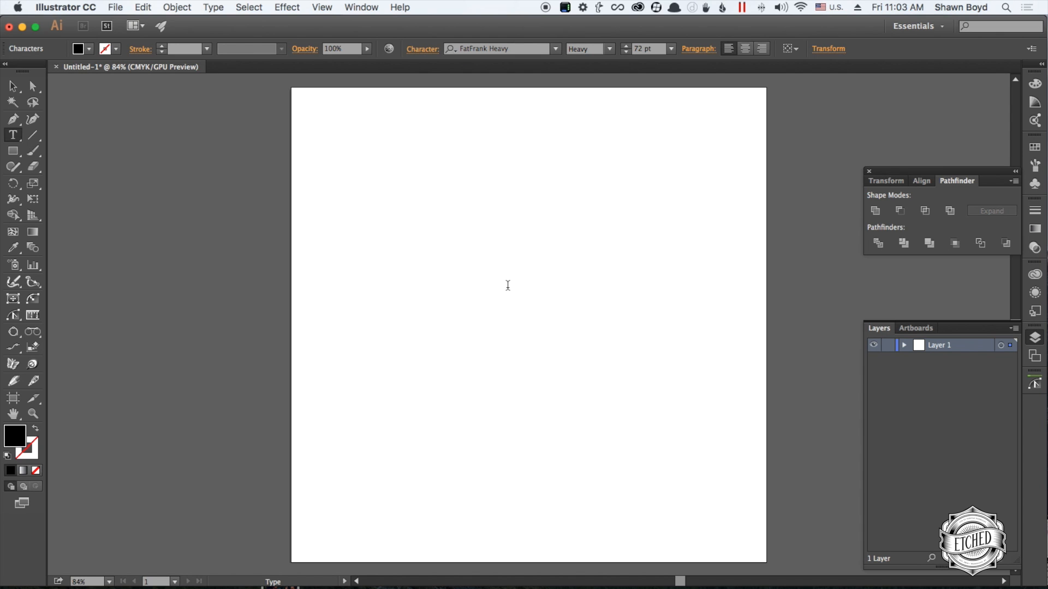
type("HAPOP")
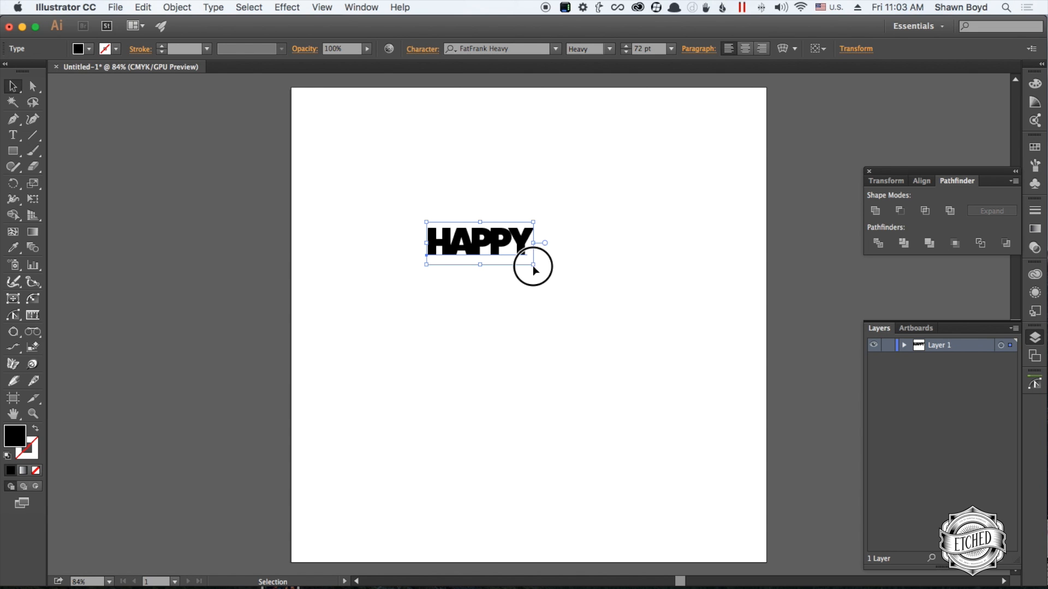
- Scale the HAPPY type up to about 138 pt via its bounding-box corner handle
left_click_drag(535, 262, 631, 302)
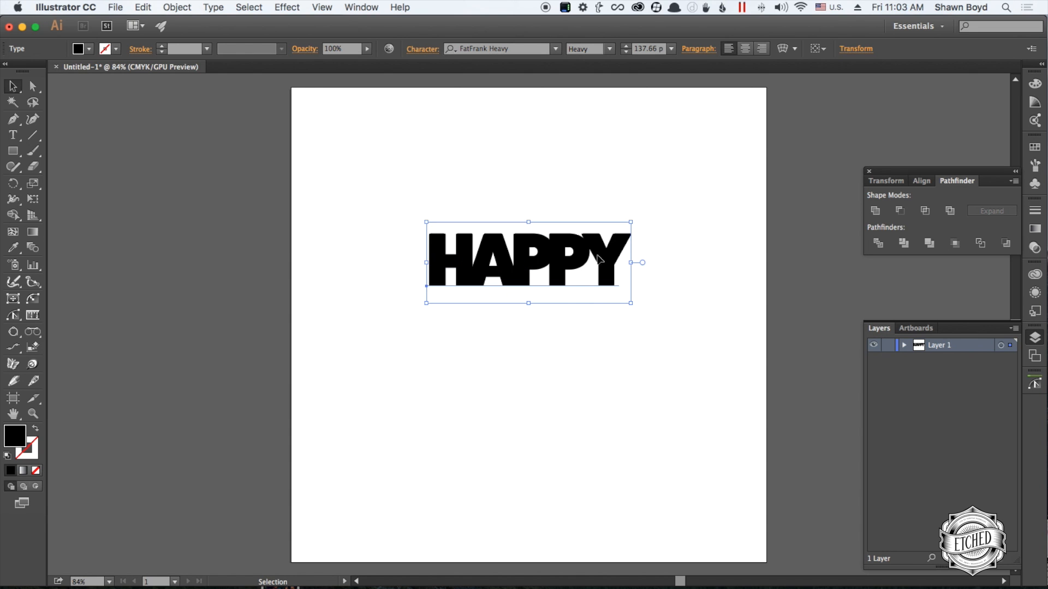
mouse_move(590, 259)
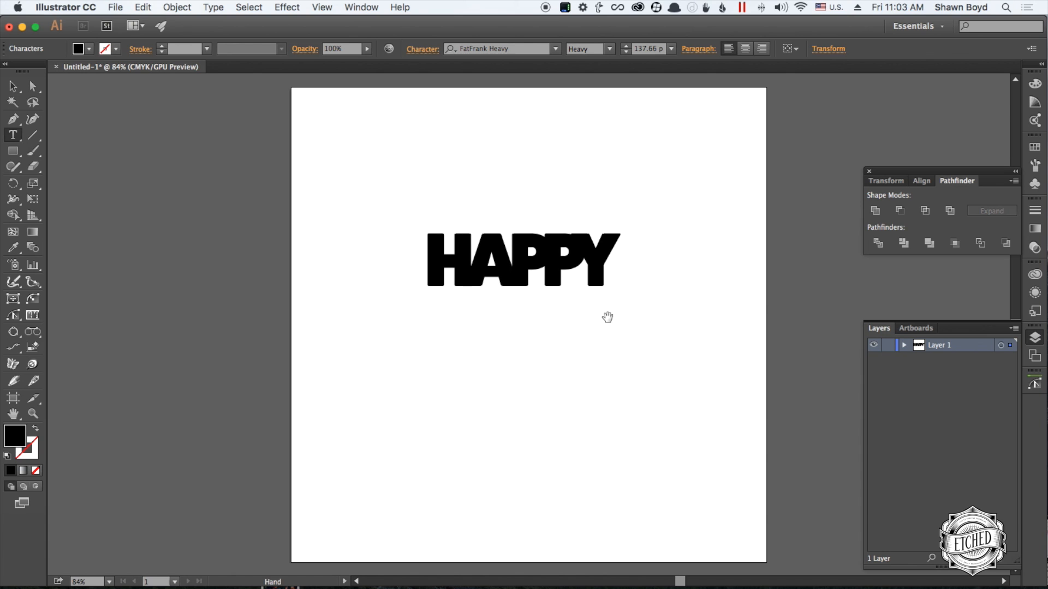
mouse_move(364, 229)
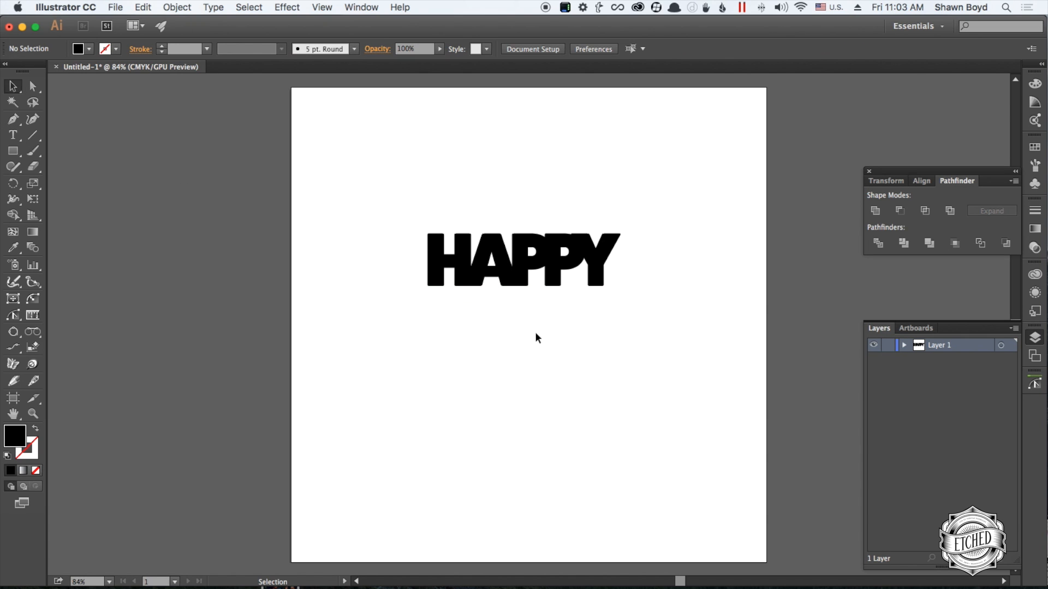
mouse_move(415, 282)
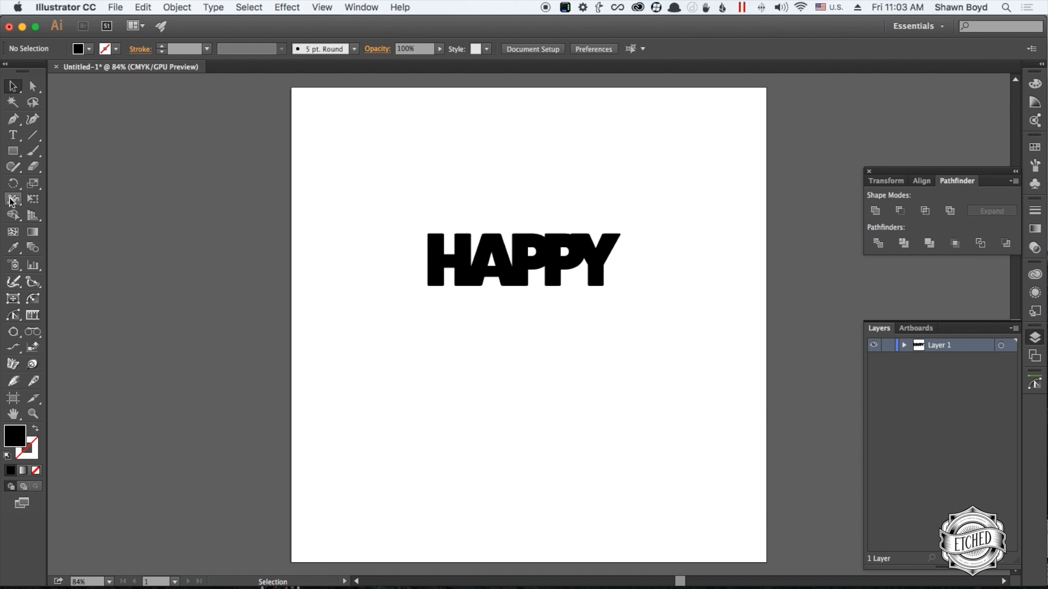
- Draw an unfilled circle about 4.8 in wide centred on HAPPY with the Ellipse Tool
left_click(12, 151)
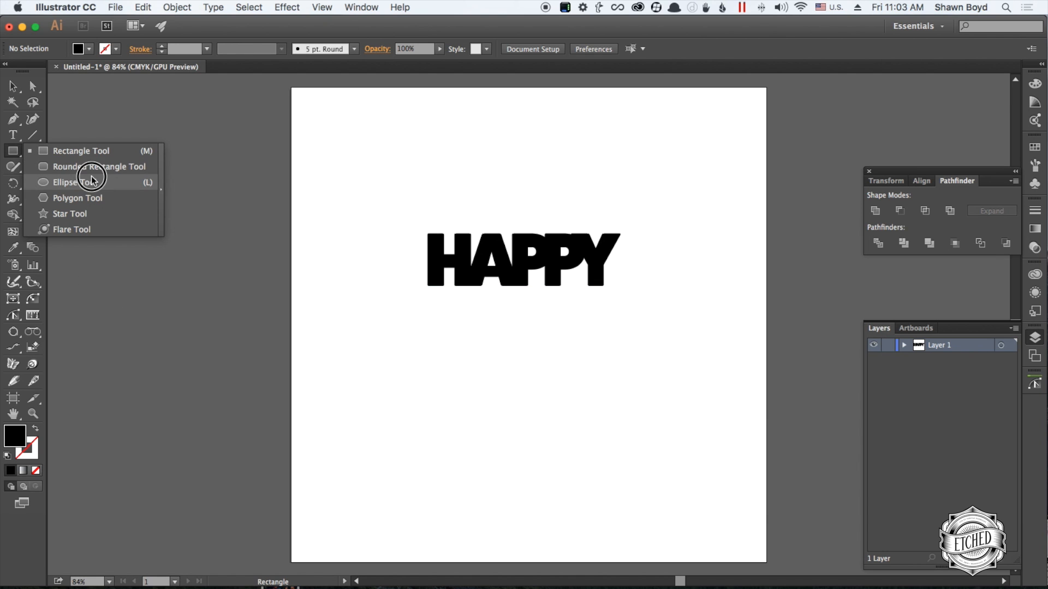
left_click(73, 181)
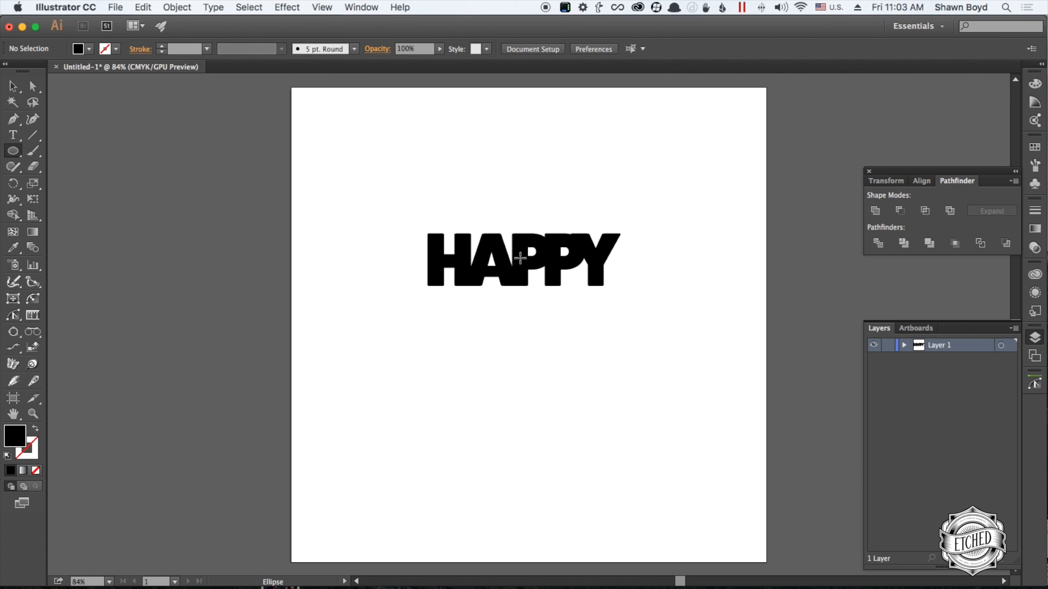
left_click_drag(521, 258, 614, 325)
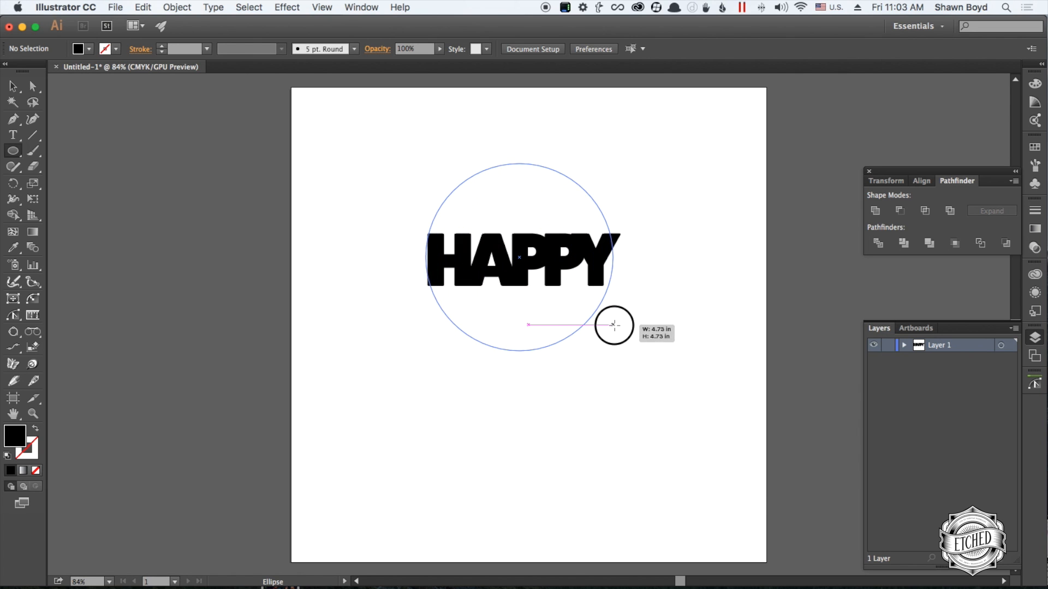
left_click_drag(613, 327, 616, 328)
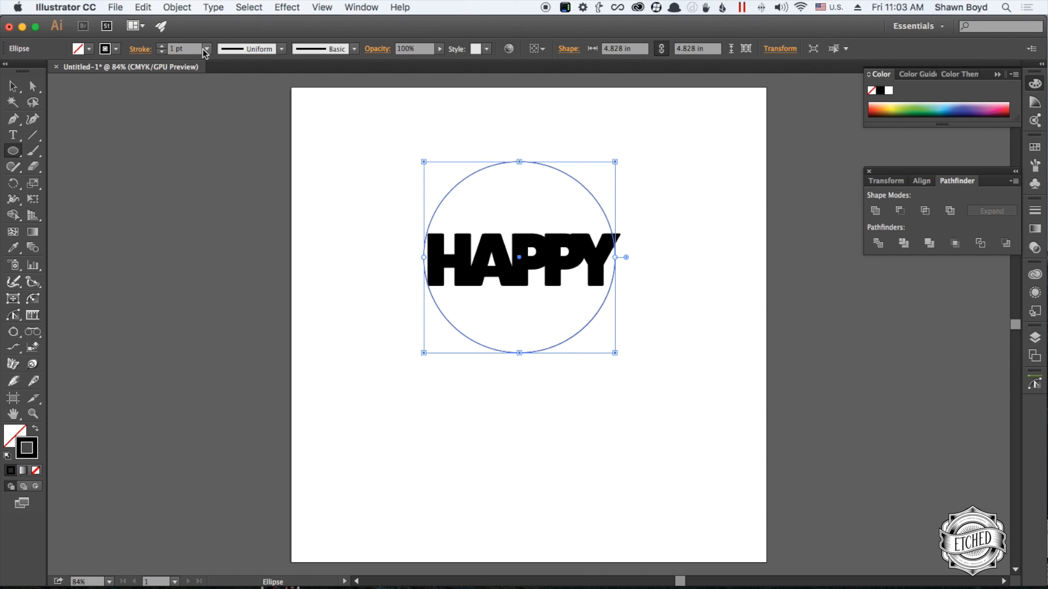
- Give the circle a 20 pt black stroke so it becomes a bold ring
type("20 pt")
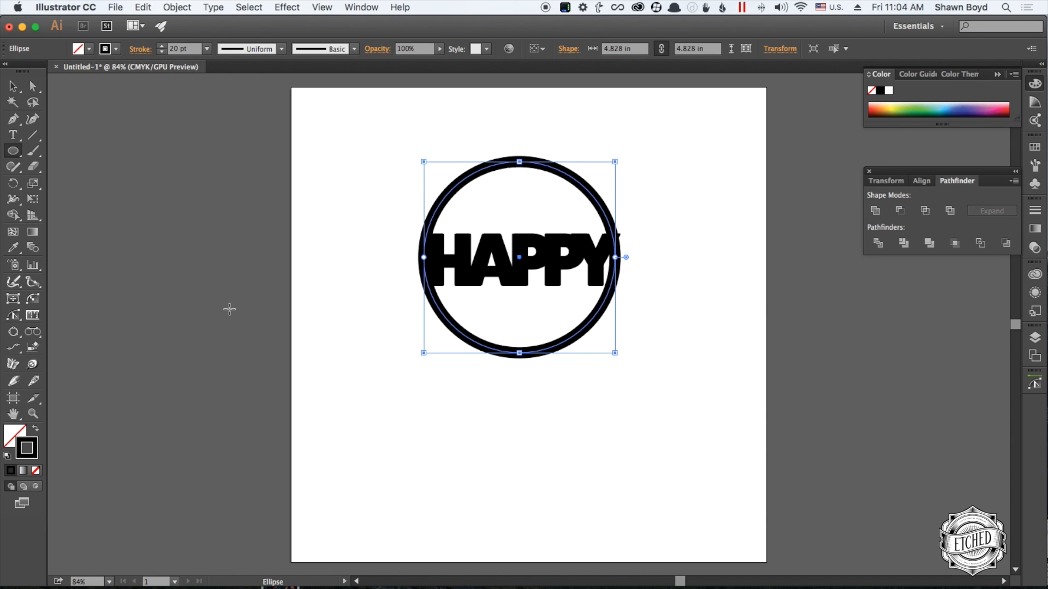
mouse_move(439, 283)
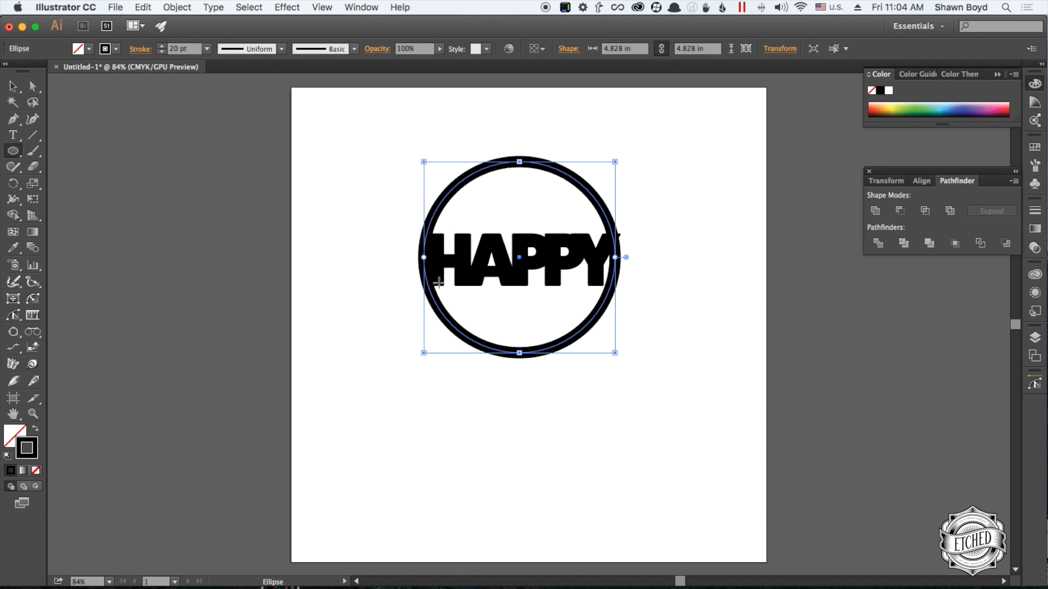
mouse_move(555, 343)
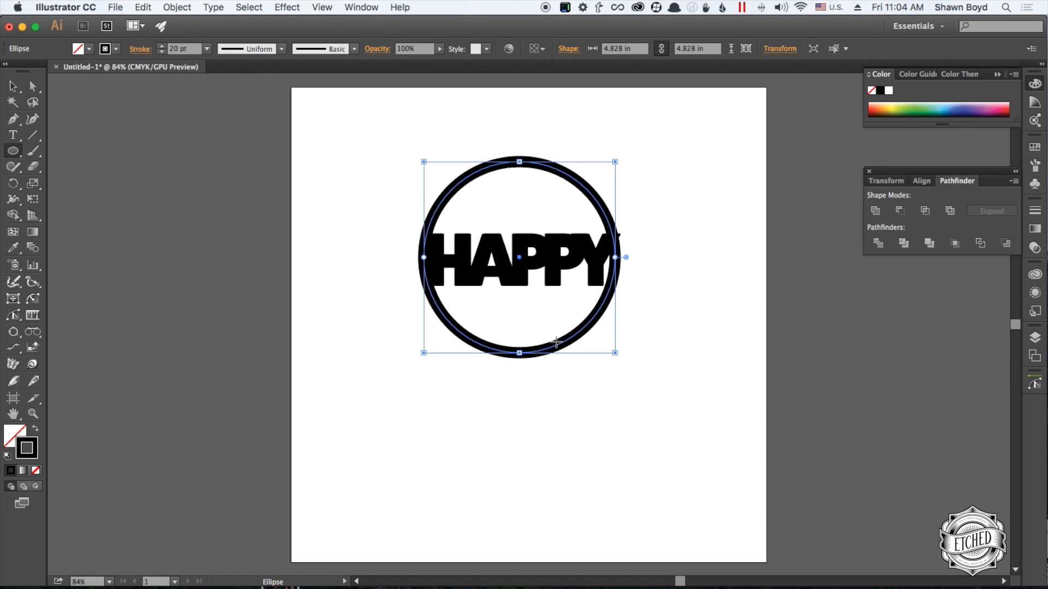
mouse_move(606, 351)
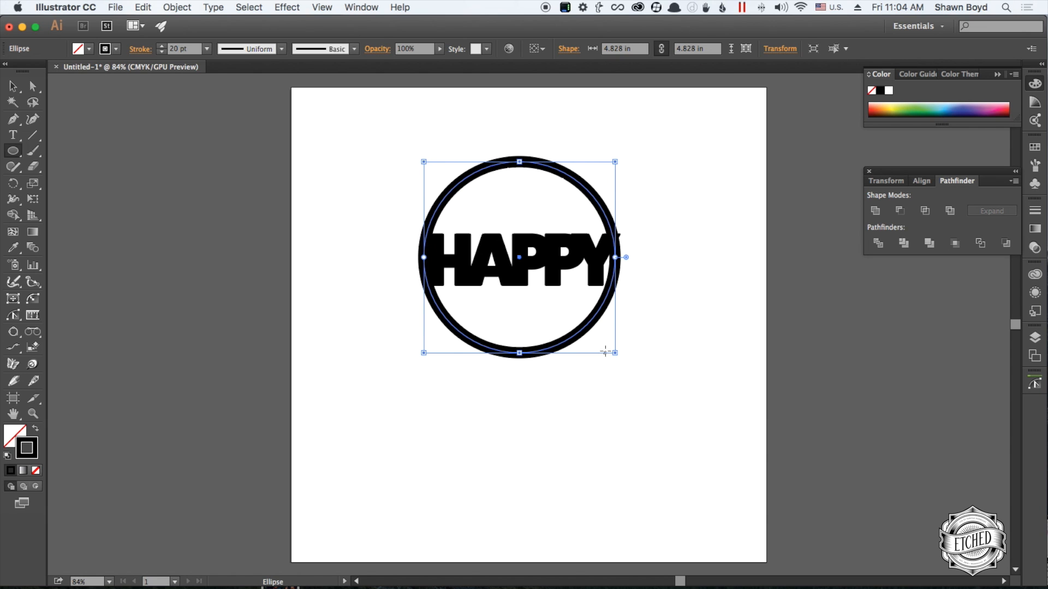
mouse_move(425, 355)
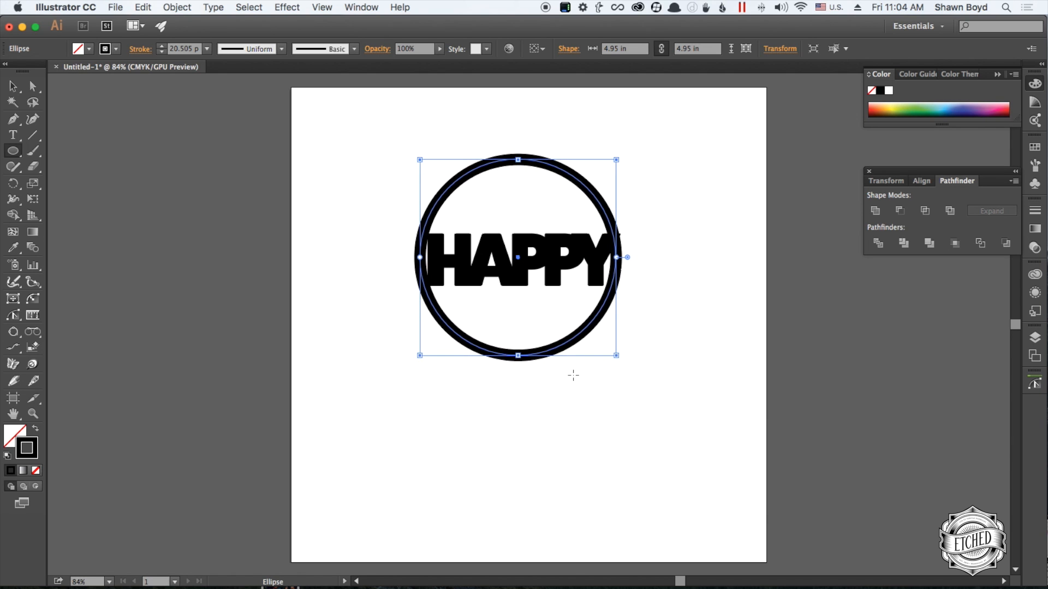
mouse_move(337, 242)
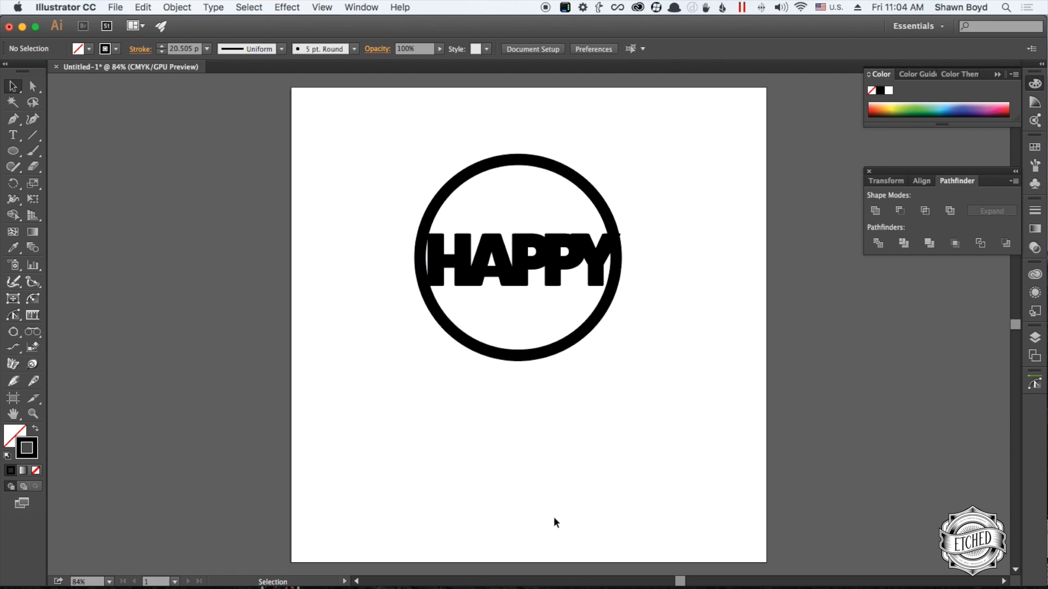
- Select the HAPPY text for Create Outlines and move the ring off to the right
left_click(517, 259)
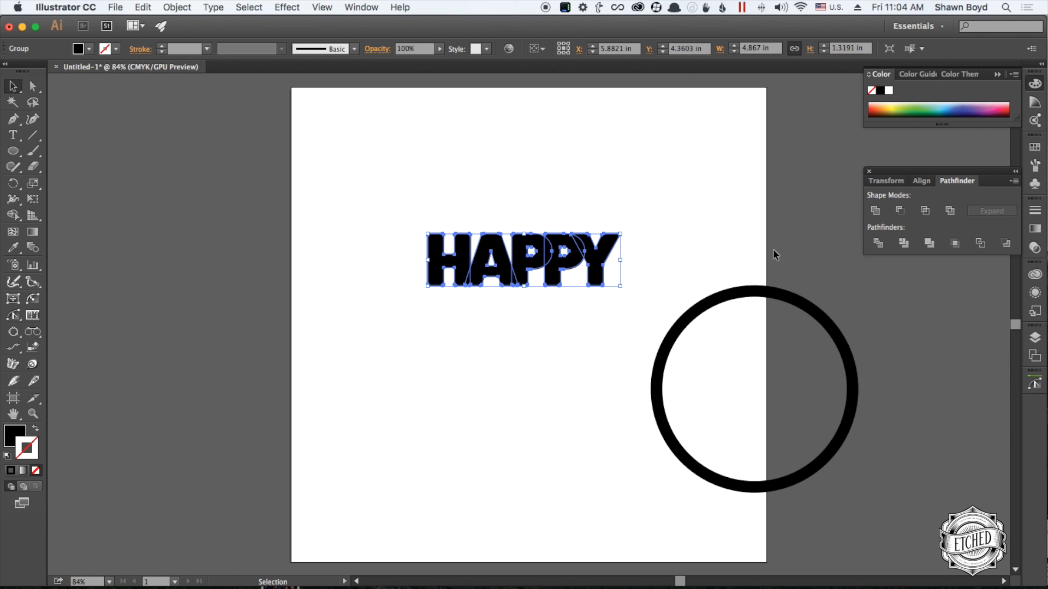
left_click(875, 211)
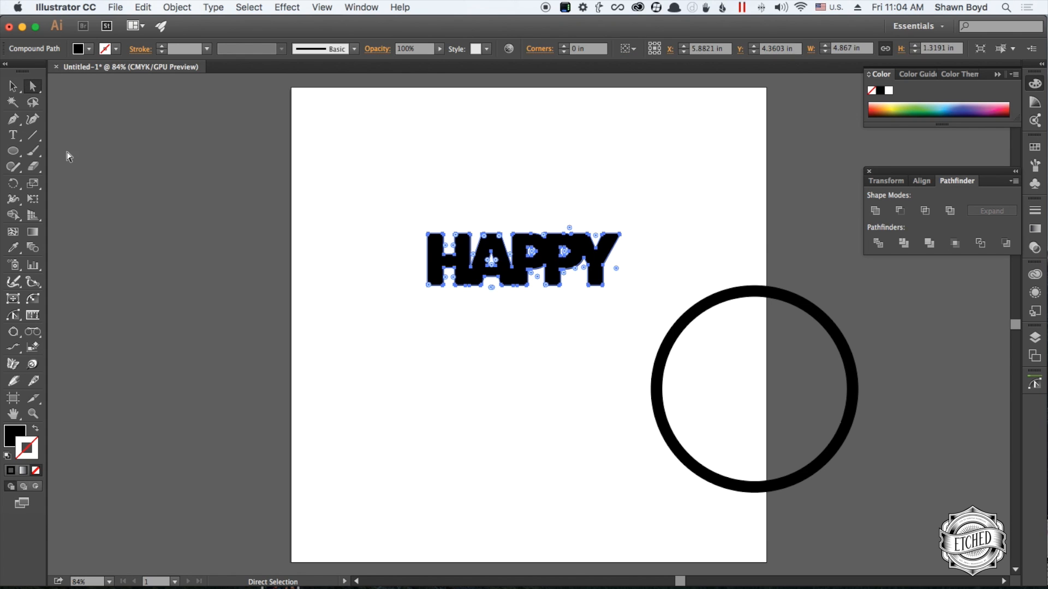
left_click(621, 249)
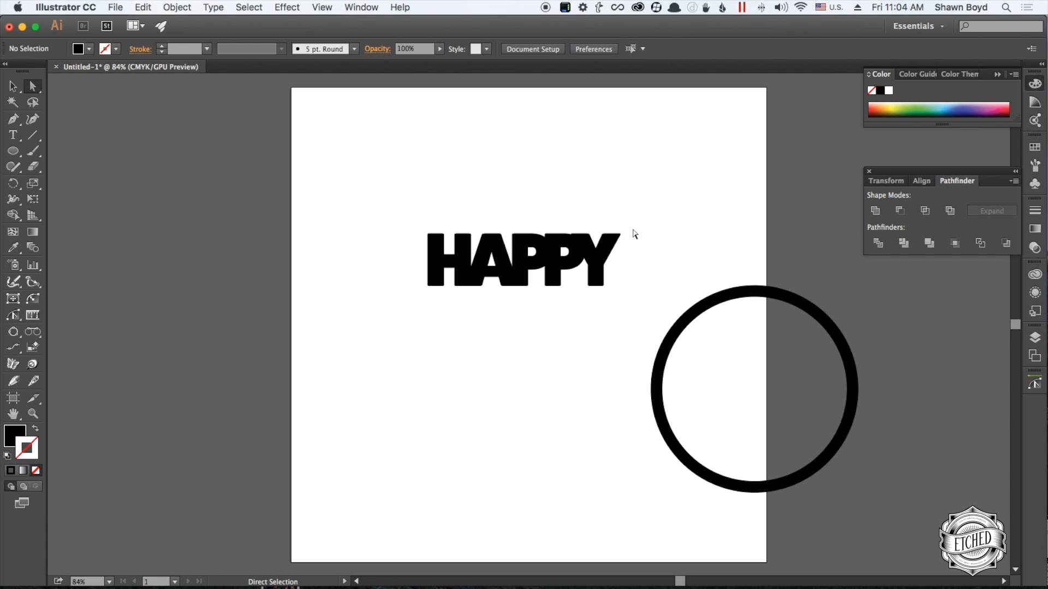
left_click(516, 263)
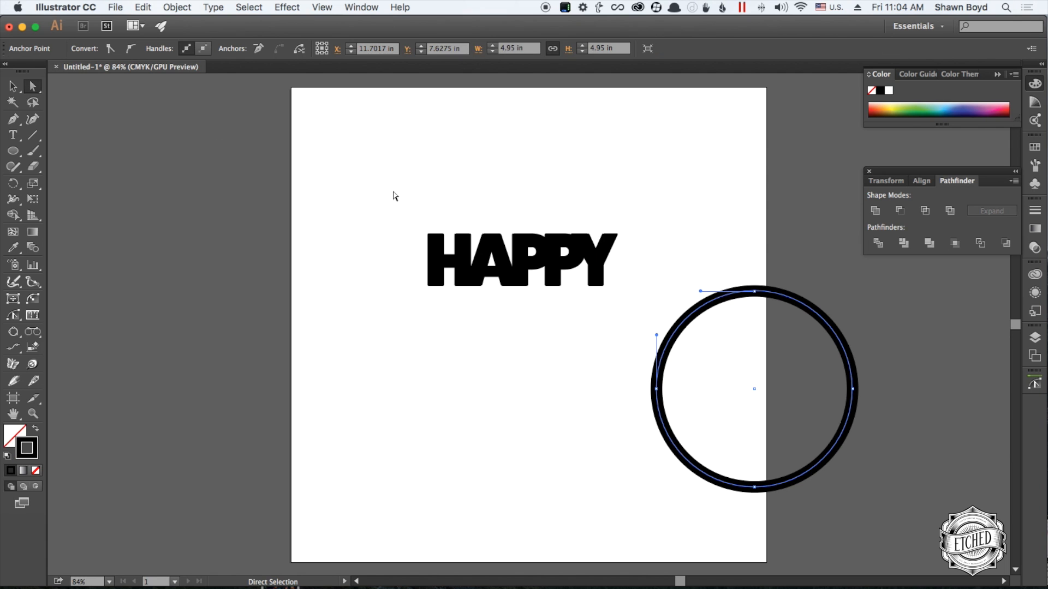
- Drag the thick ring back so it is centred on the outlined HAPPY lettering, then deselect
left_click(13, 86)
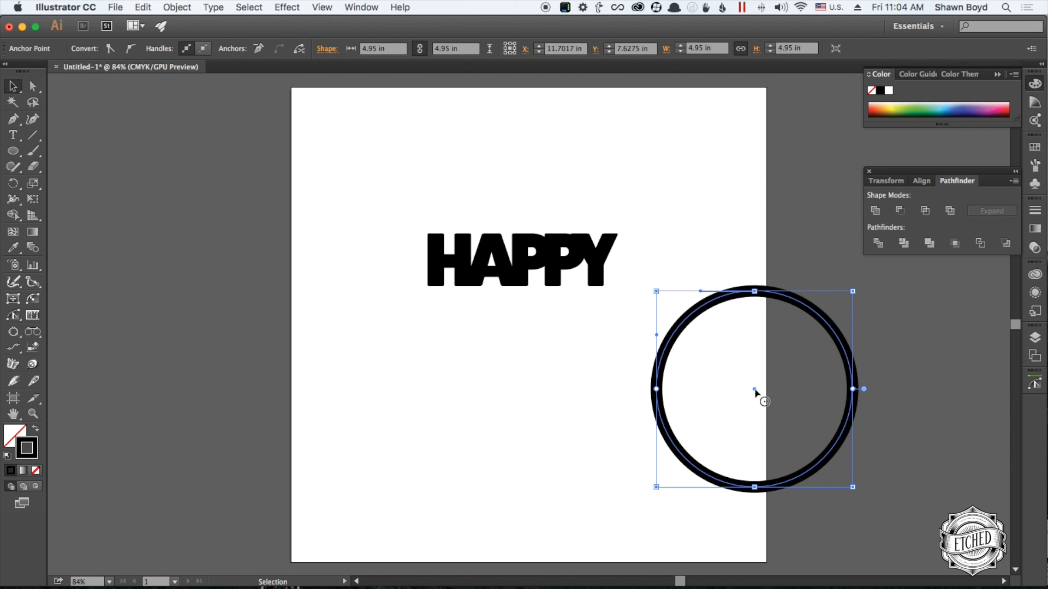
left_click_drag(753, 387, 525, 262)
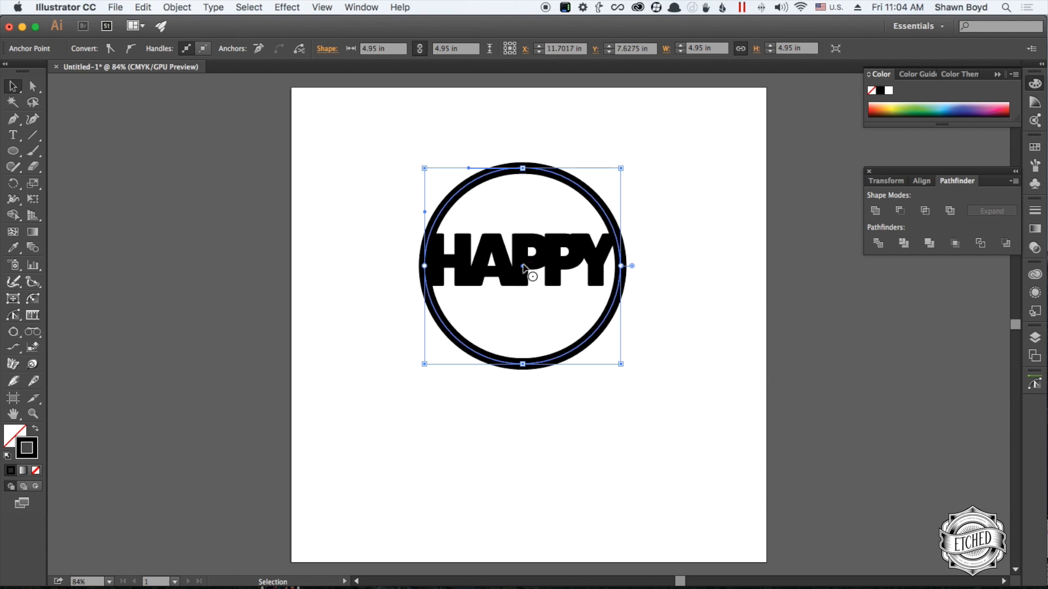
left_click(709, 355)
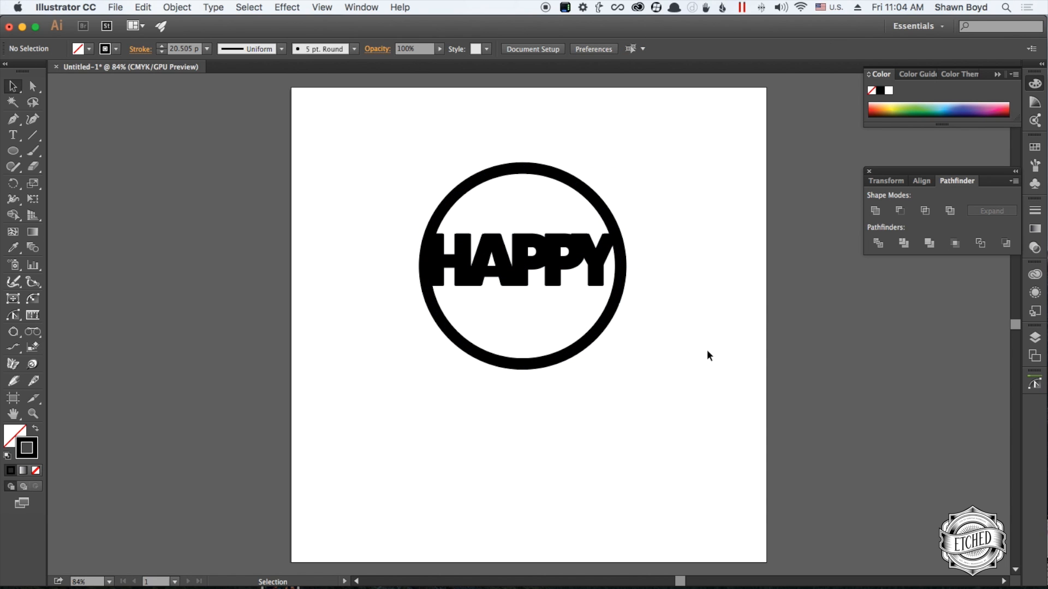
mouse_move(412, 178)
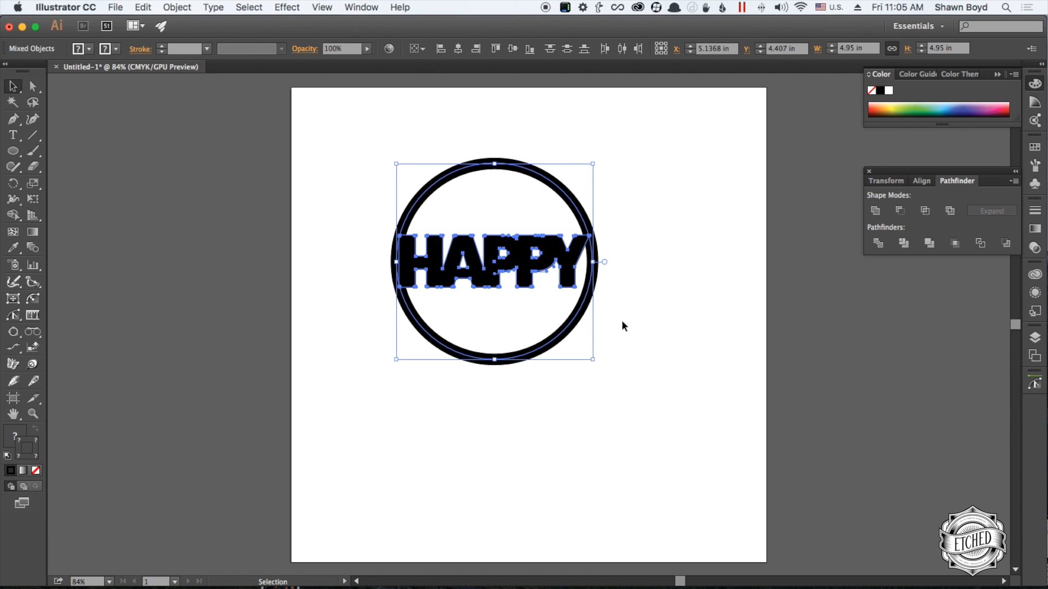
mouse_move(738, 282)
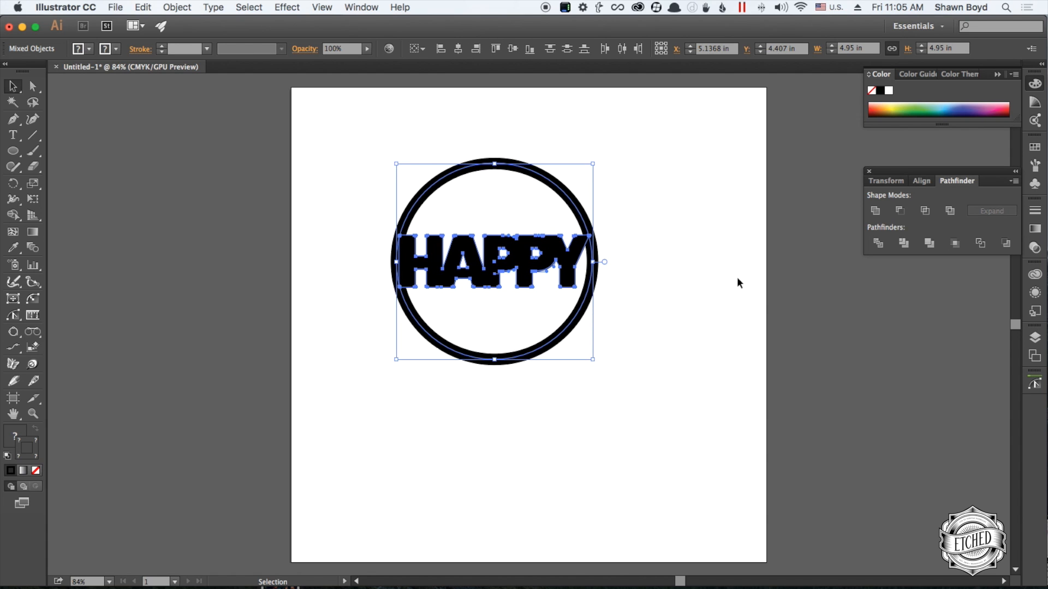
mouse_move(872, 232)
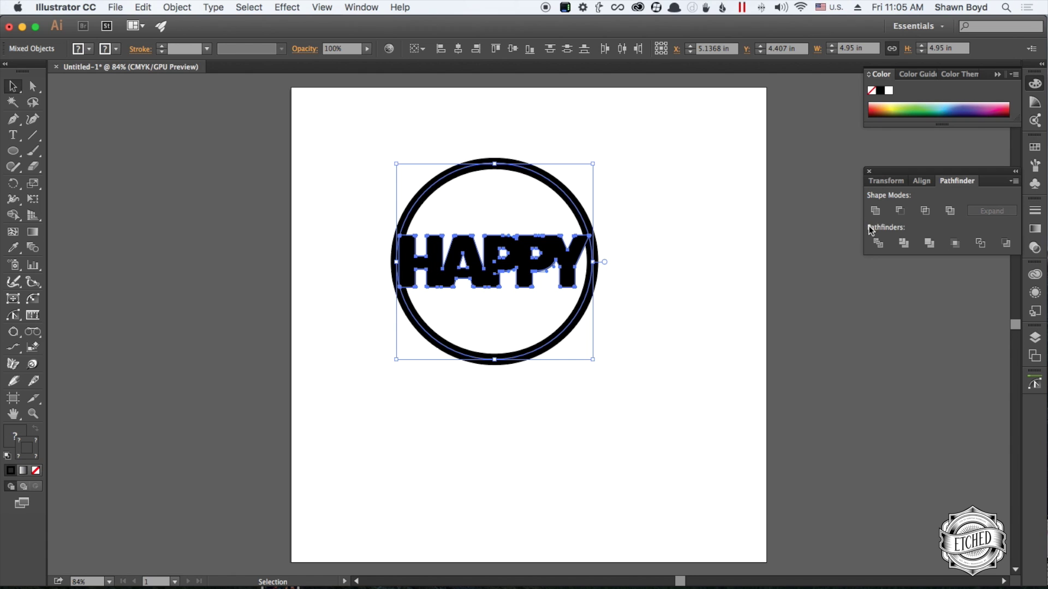
mouse_move(643, 229)
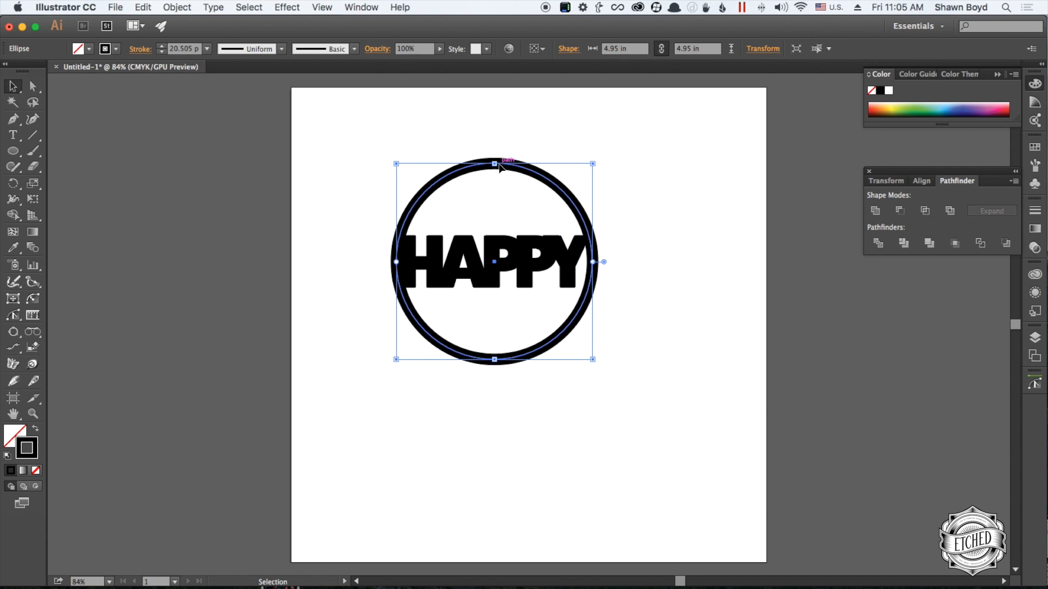
- Expand the ring's stroke into a solid 5.23 in filled shape and move it off the page to the left
left_click(177, 7)
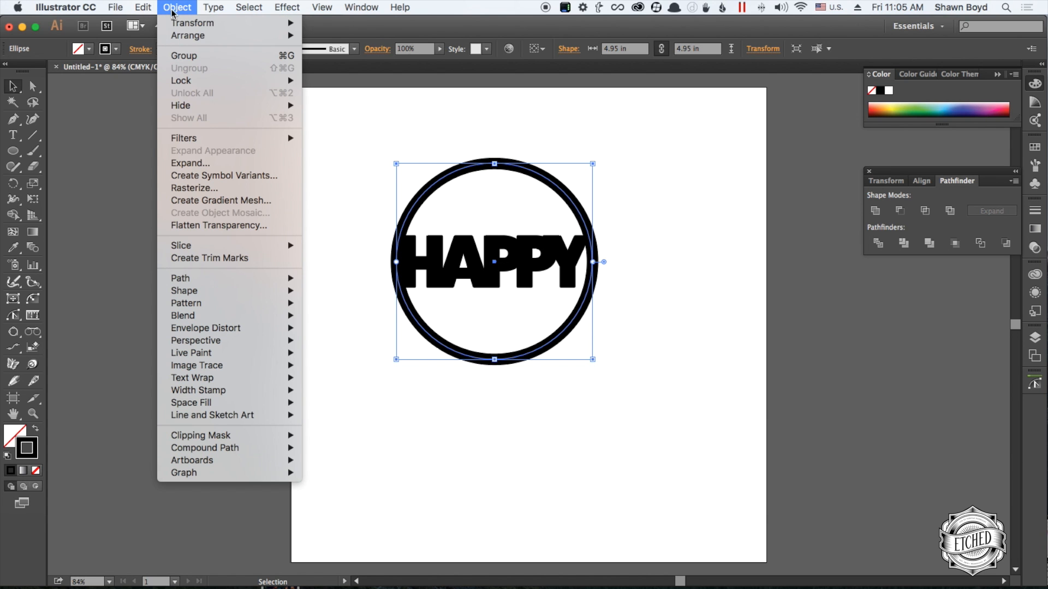
mouse_move(204, 164)
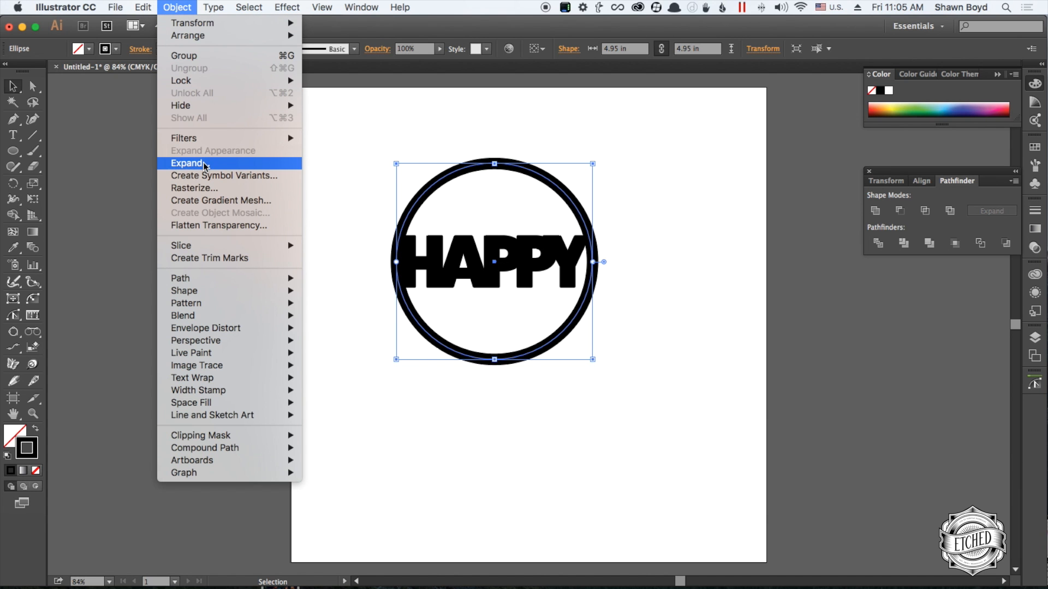
left_click(187, 162)
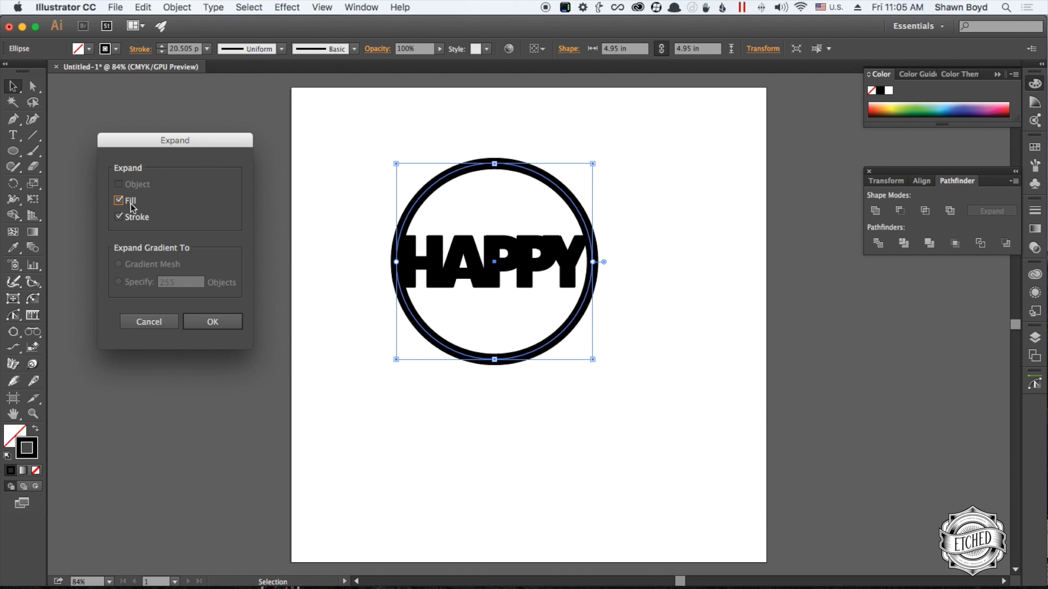
left_click(213, 321)
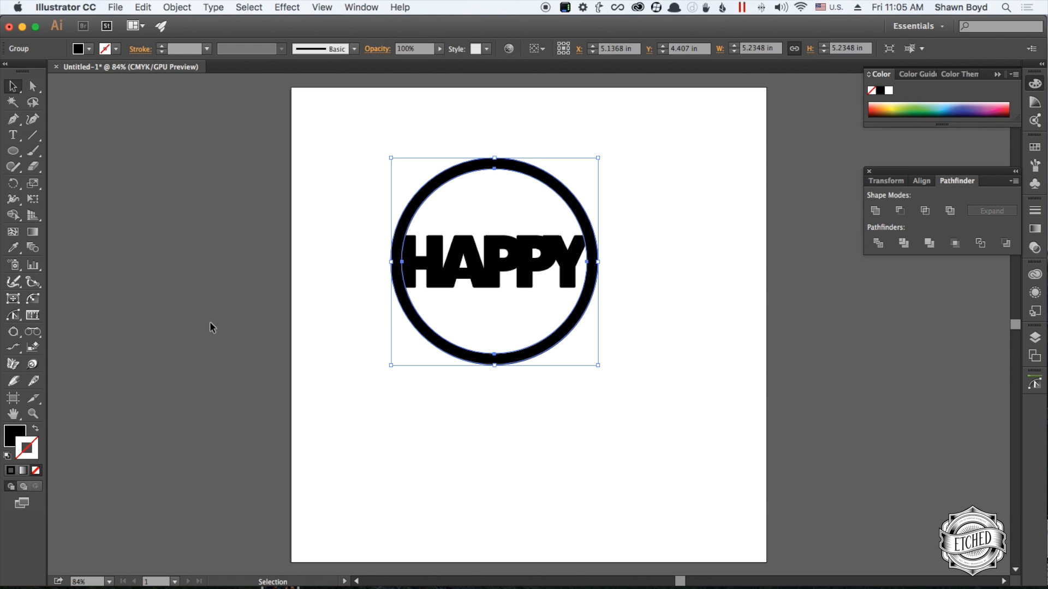
left_click_drag(494, 261, 206, 287)
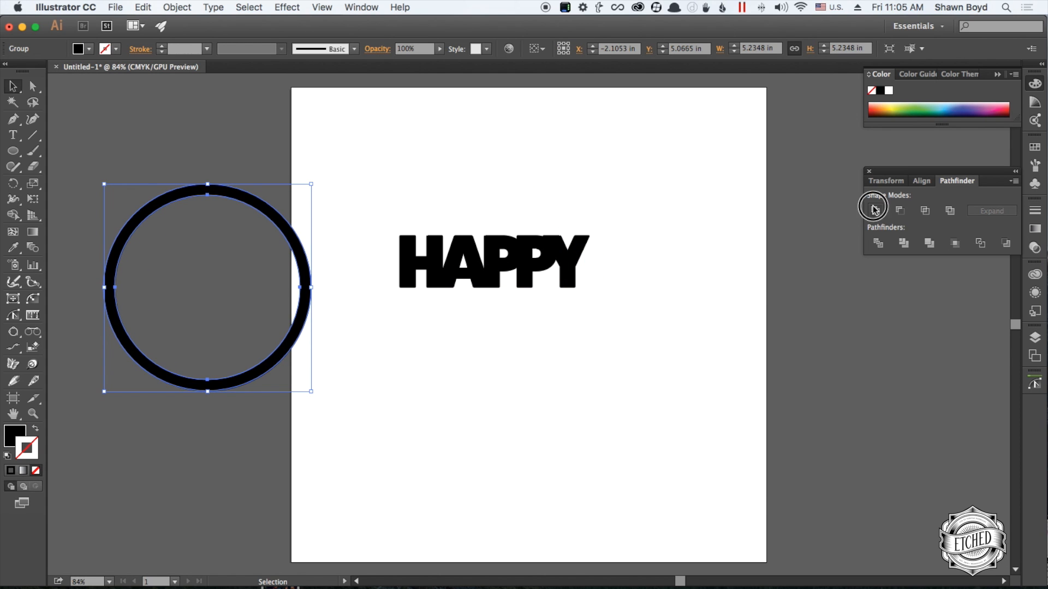
- Unite the ring into a single shape and move it back centred around HAPPY
left_click_drag(208, 288, 509, 194)
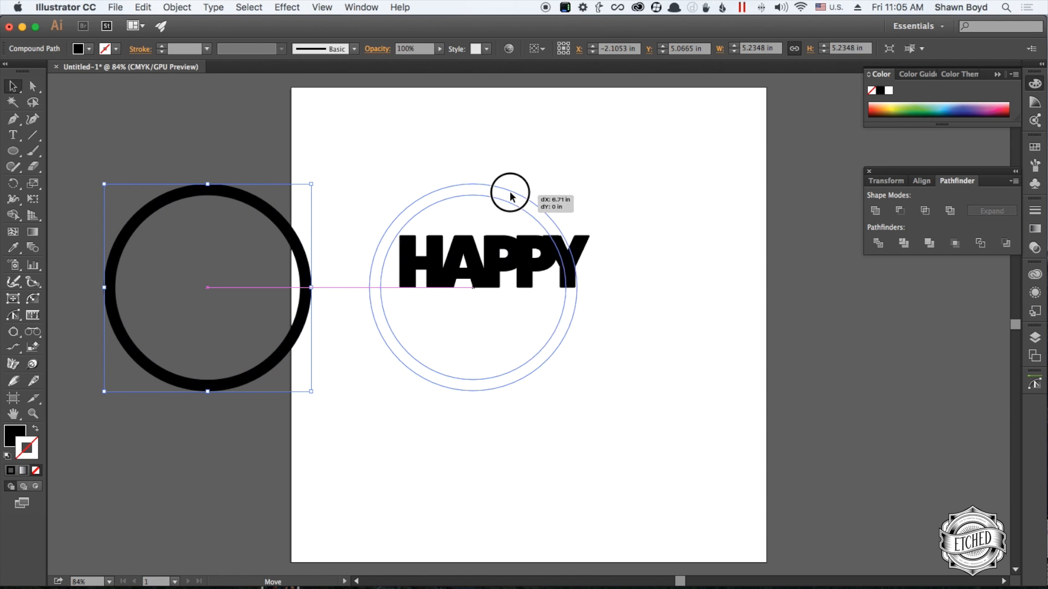
left_click_drag(509, 193, 526, 179)
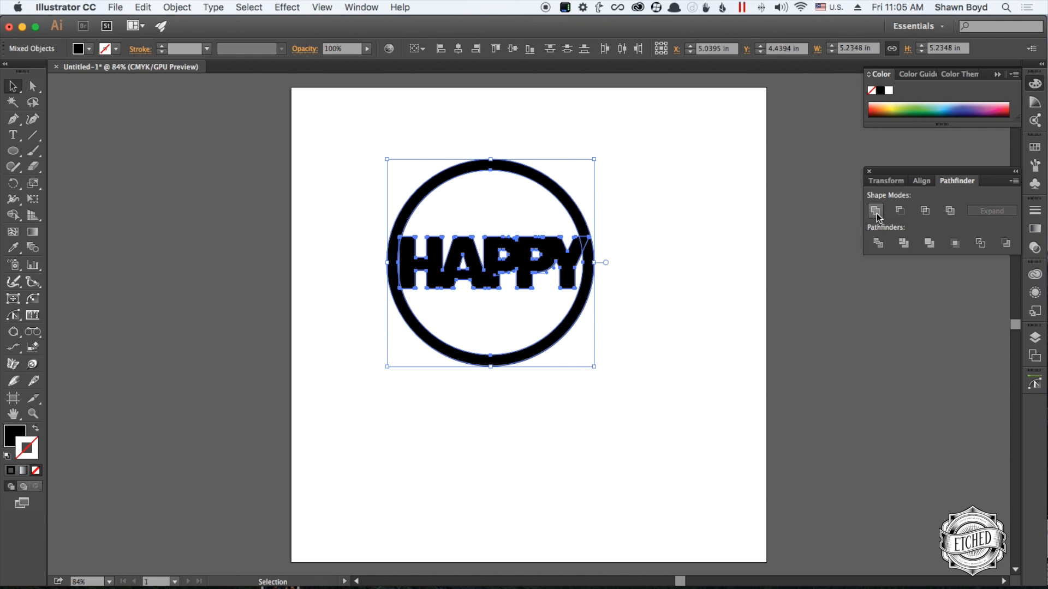
- Expand the HAPPY and ring artwork into flat shapes via Object > Expand
left_click(177, 7)
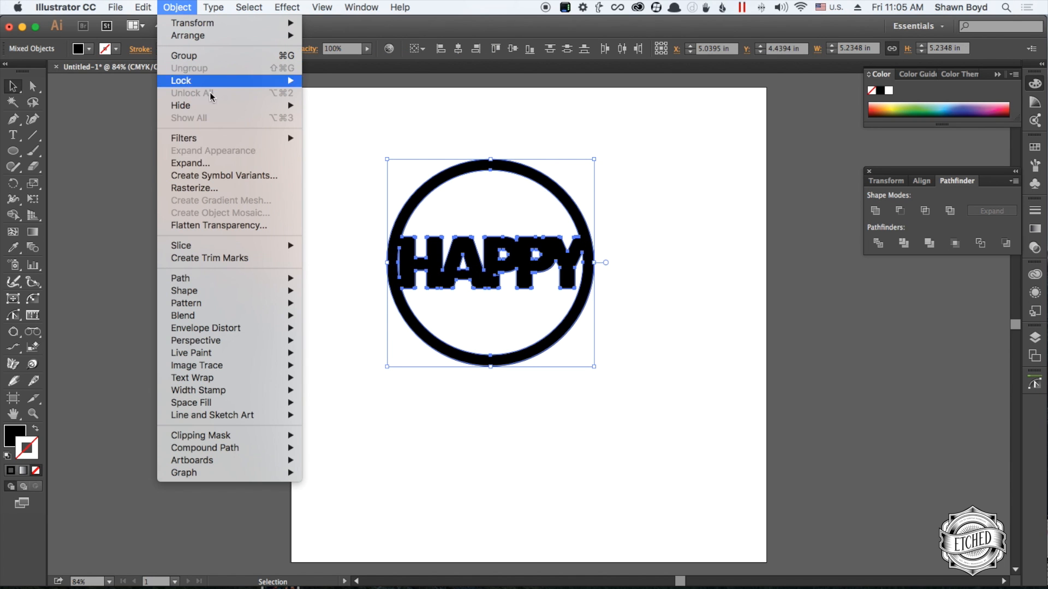
left_click(191, 162)
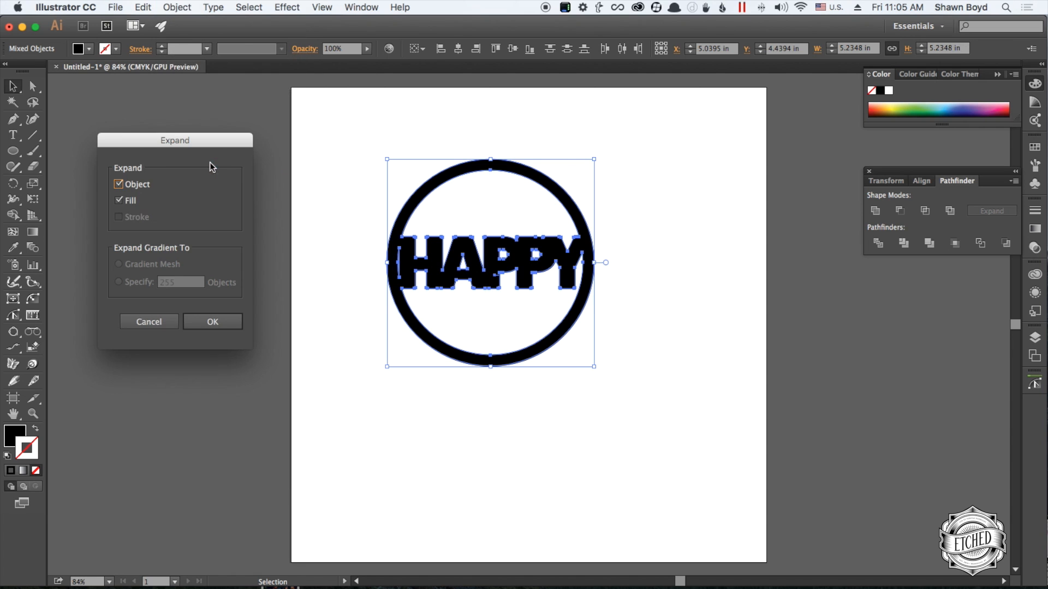
left_click(212, 322)
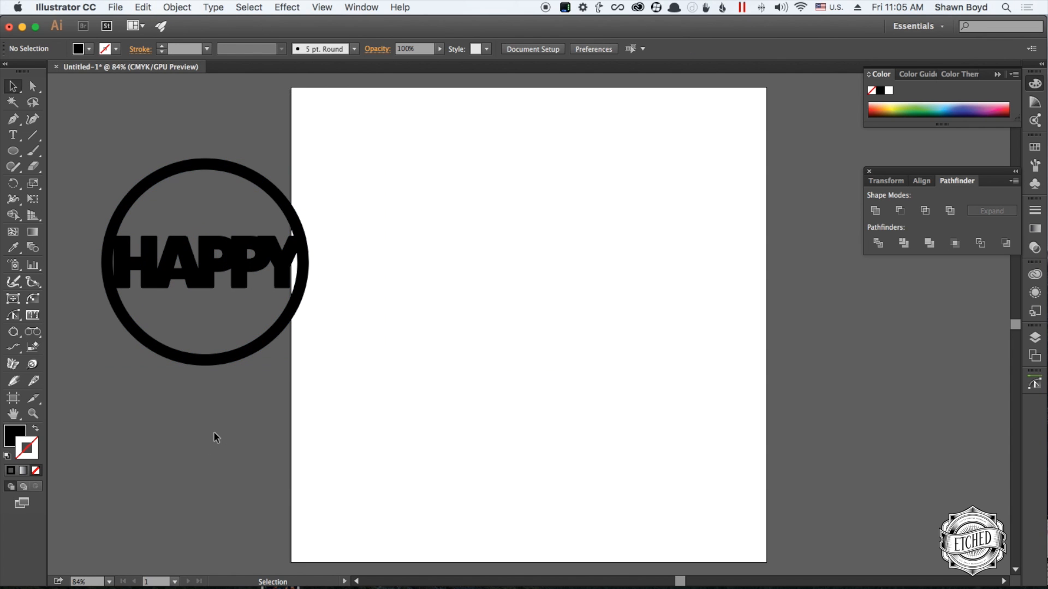
- Alt-drag a copy onto the page, swap fill and stroke, remove its fill and set a 0.25 pt stroke
left_click_drag(206, 261, 523, 354)
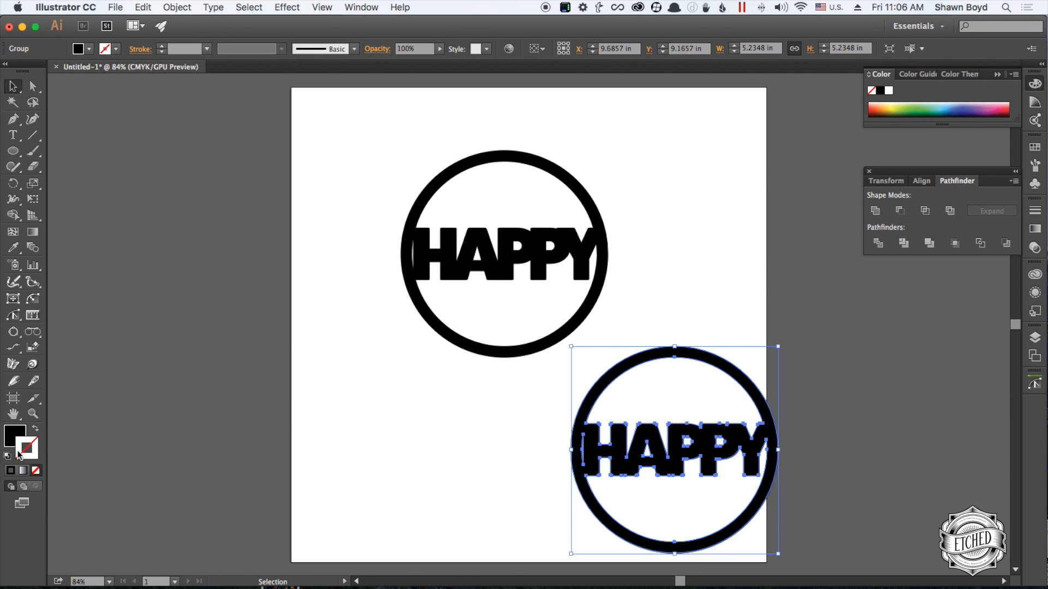
left_click(29, 436)
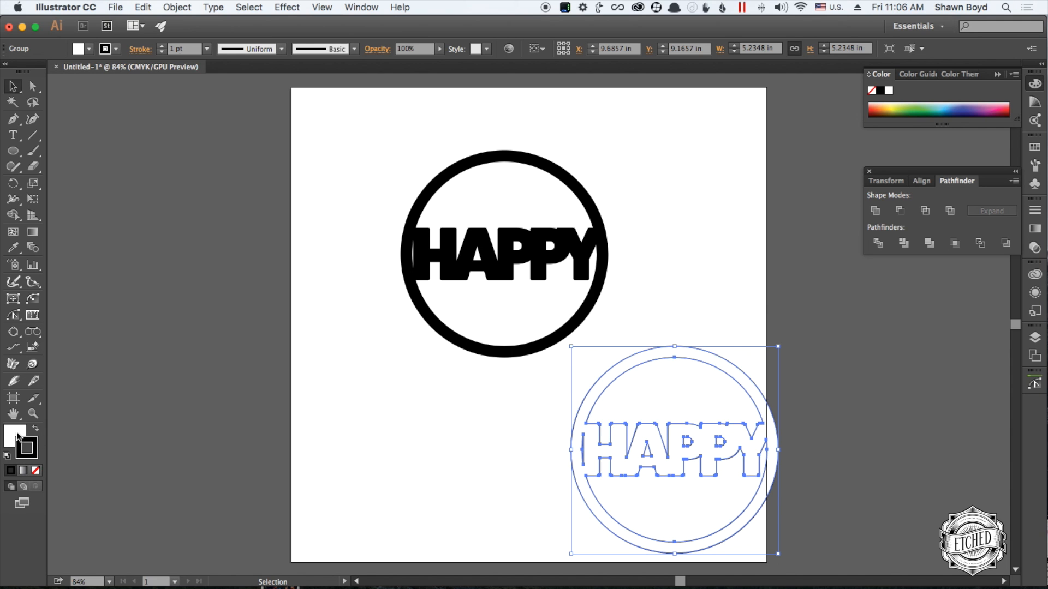
left_click(34, 472)
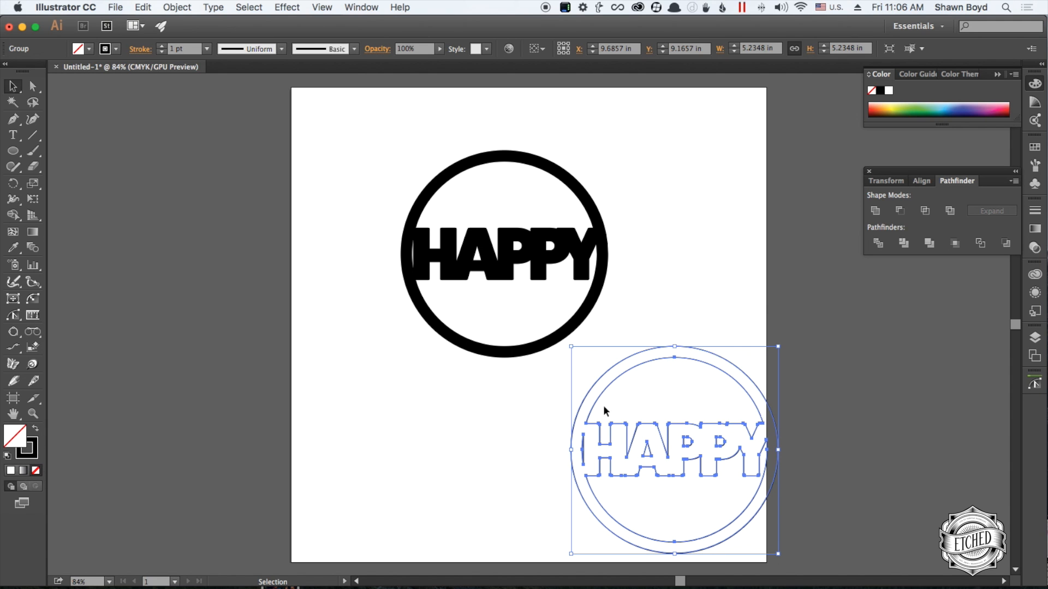
left_click(213, 49)
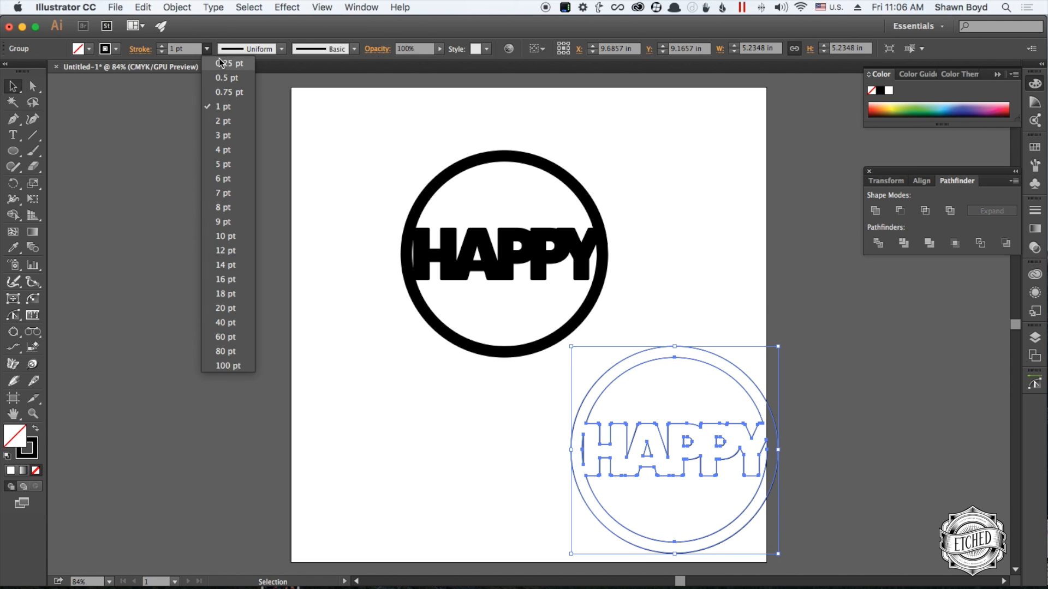
left_click(225, 63)
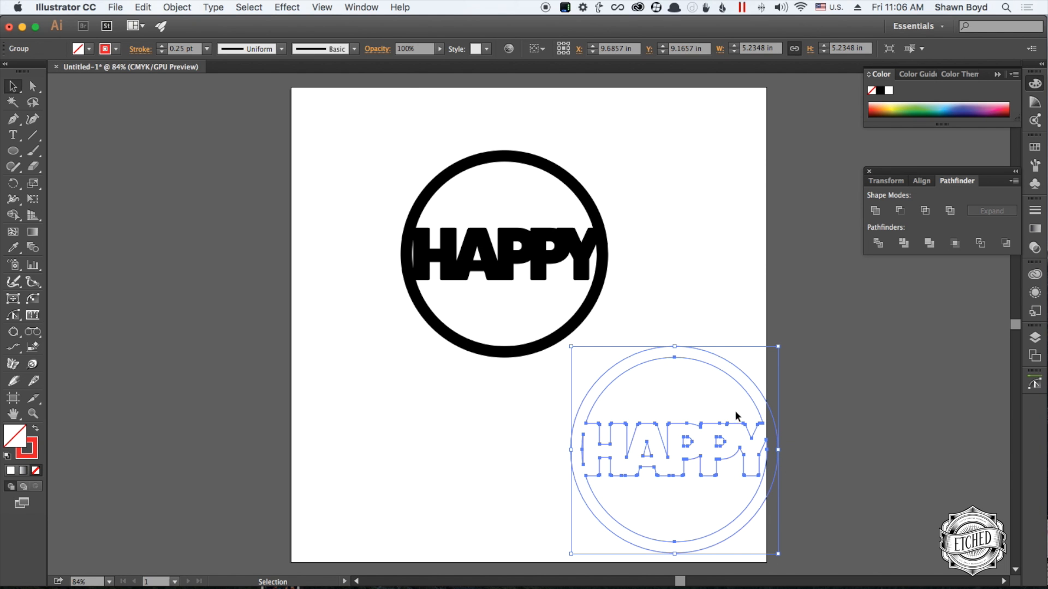
mouse_move(514, 19)
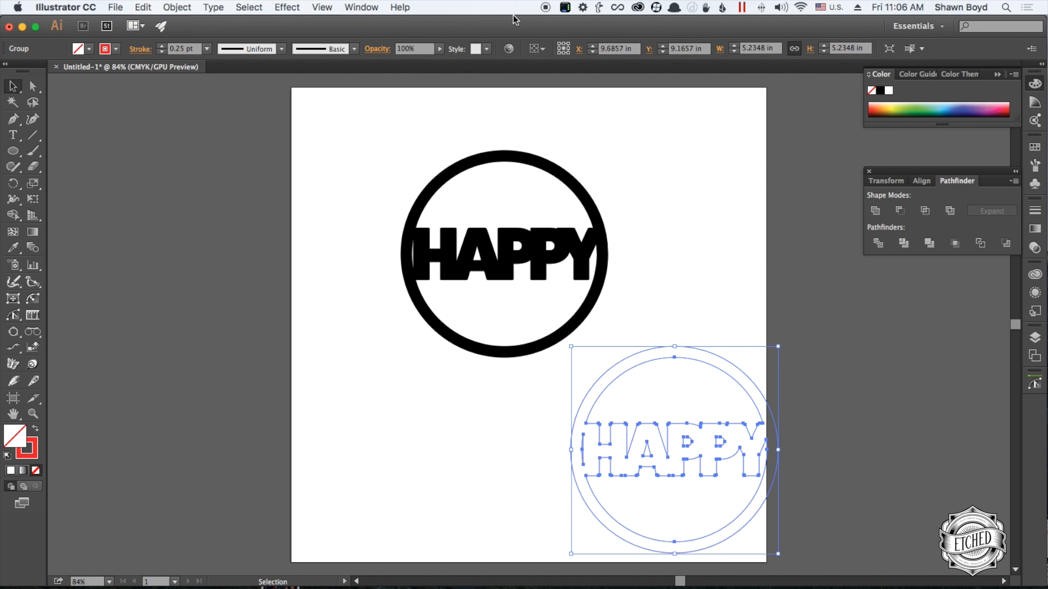